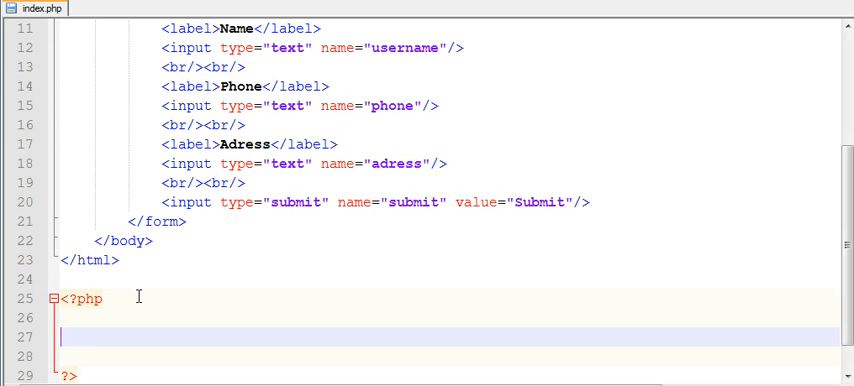
mouse_move(712, 210)
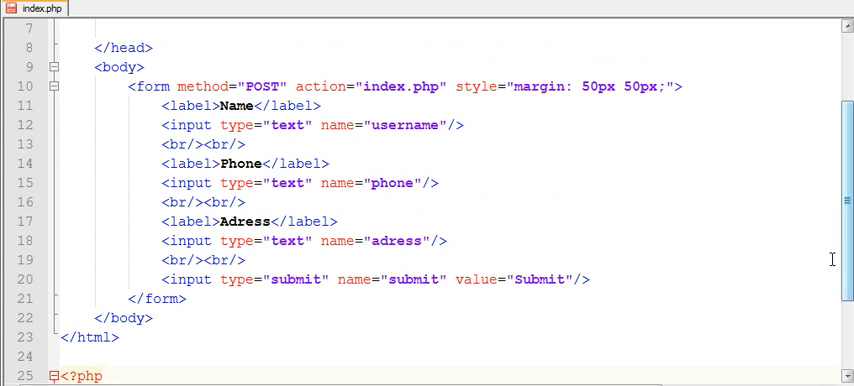
mouse_move(678, 216)
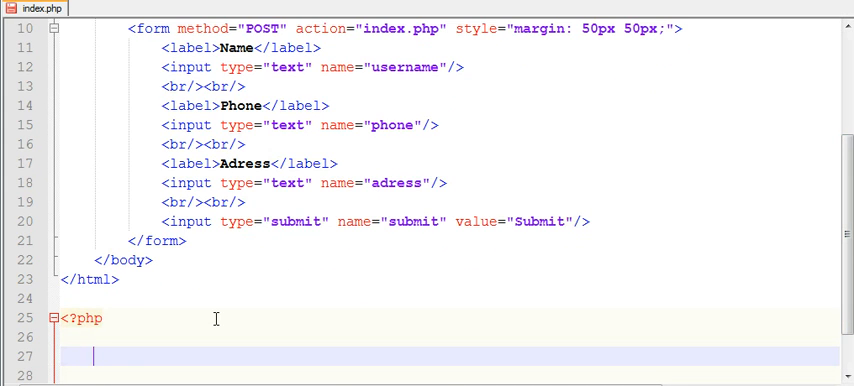
Step: Write the if(isset($_POST['submit'])){ } check for the form submission
text(if(){})
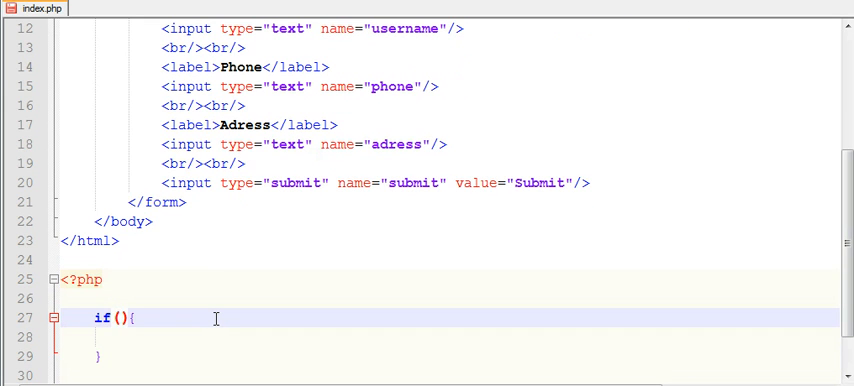
text(isset()
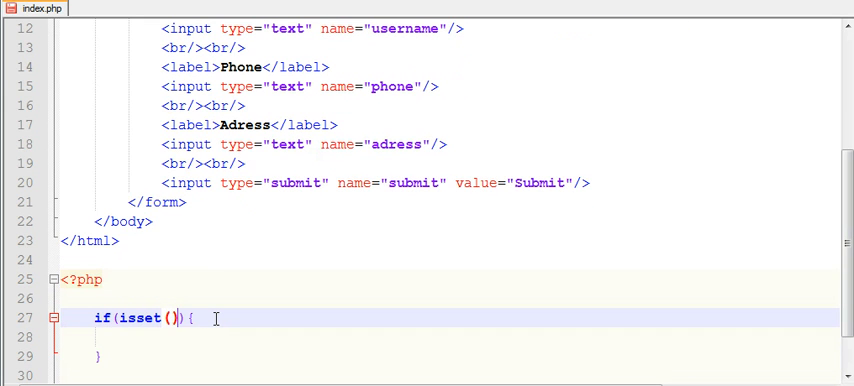
text($)
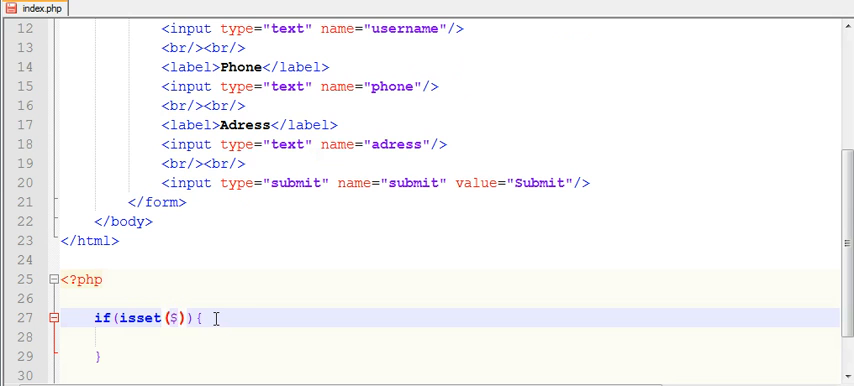
text(_POST)
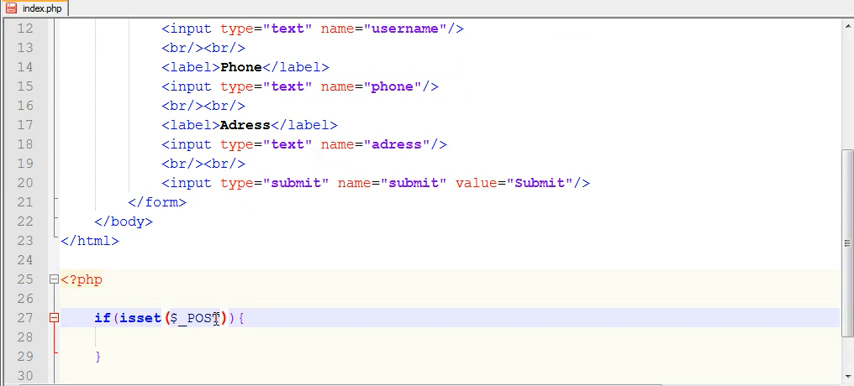
text([''])
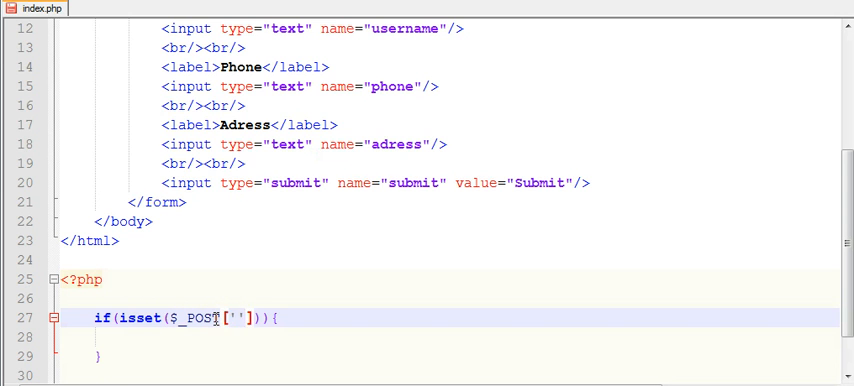
text(submit)
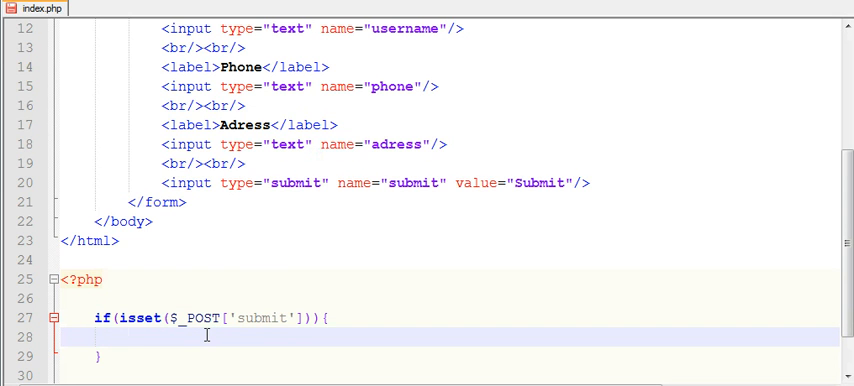
Step: Inside the check, assign $username = $_POST['username'];
text($user)
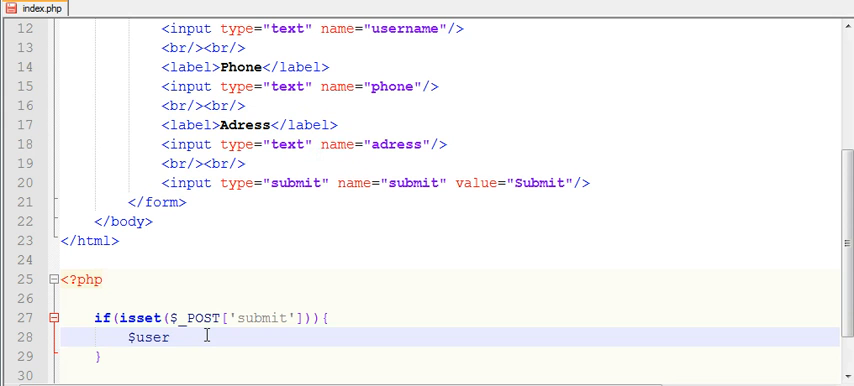
text(name =)
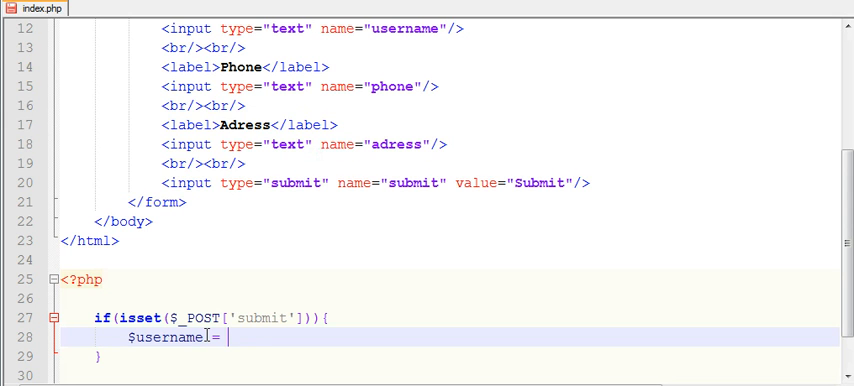
text($_POST)
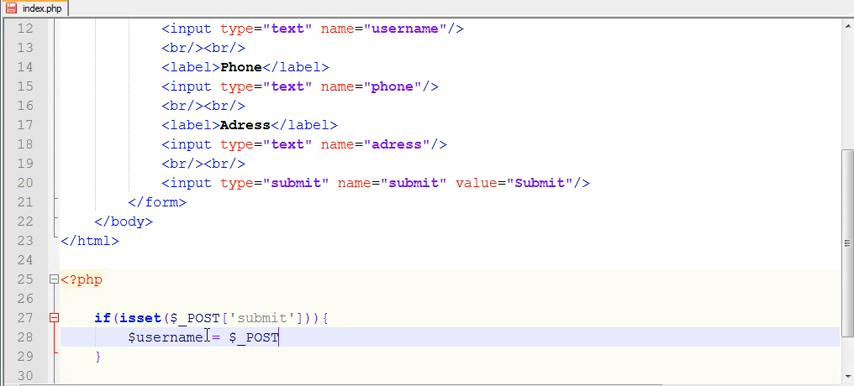
text([])
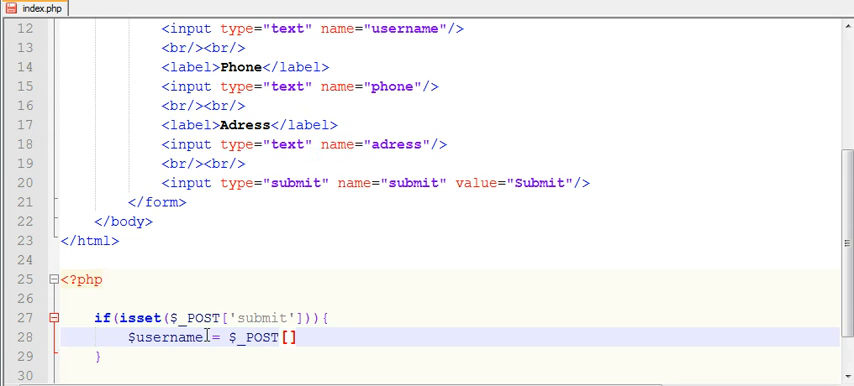
text(;)
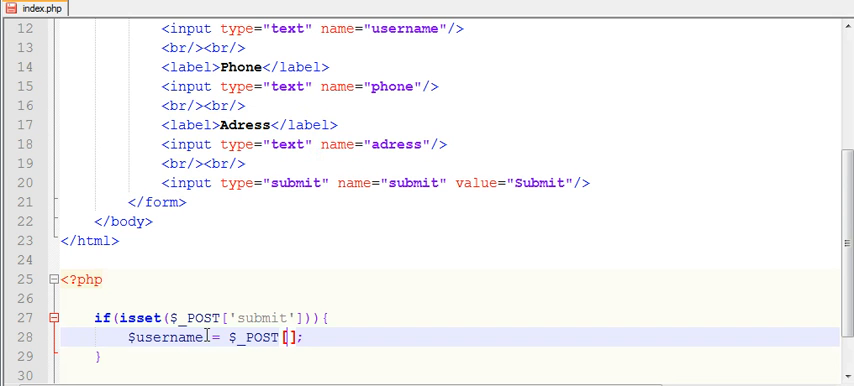
text('')
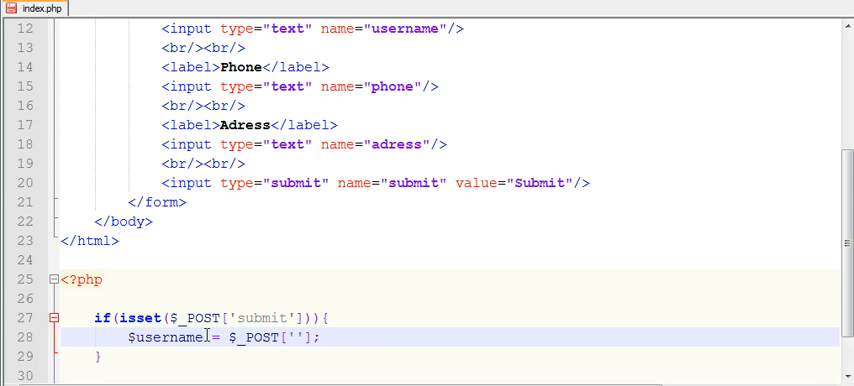
text(username)
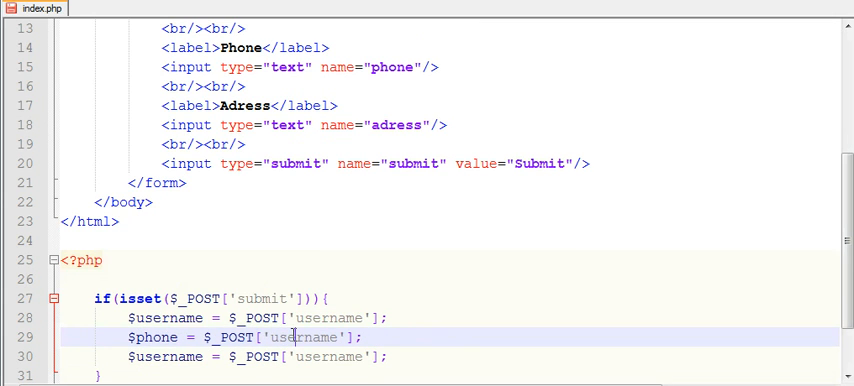
Step: Change the copied assignment to read $phone from $_POST['phone']
text(phone)
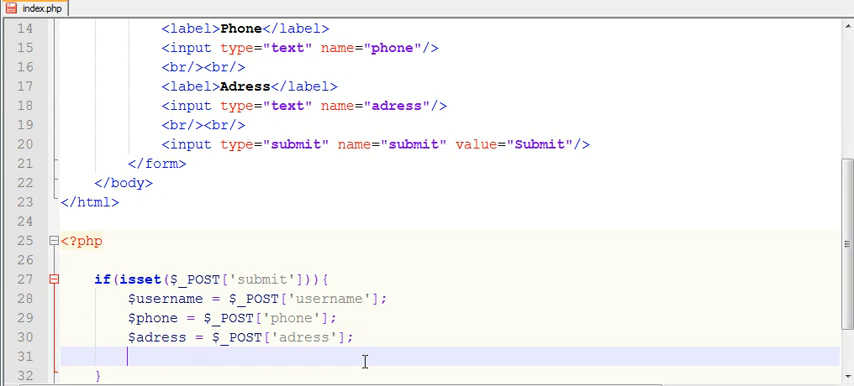
mouse_move(822, 260)
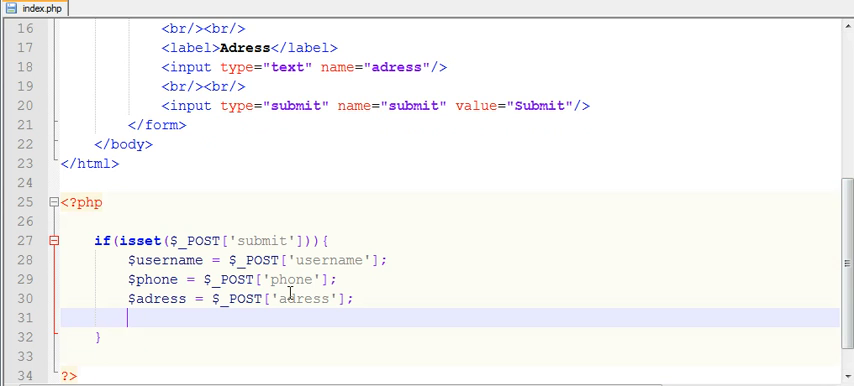
mouse_move(242, 294)
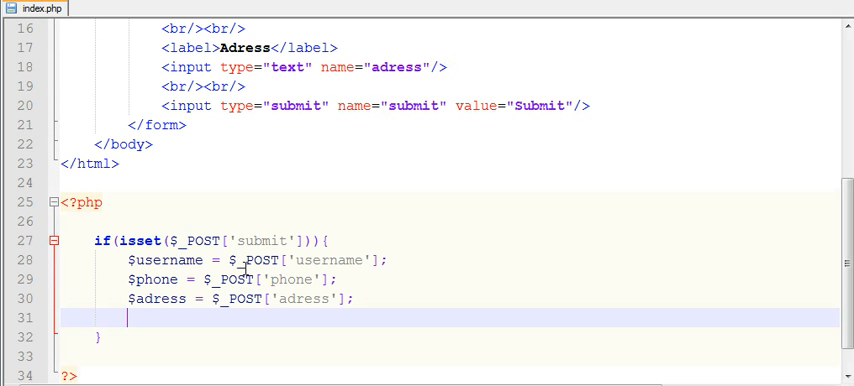
mouse_move(288, 260)
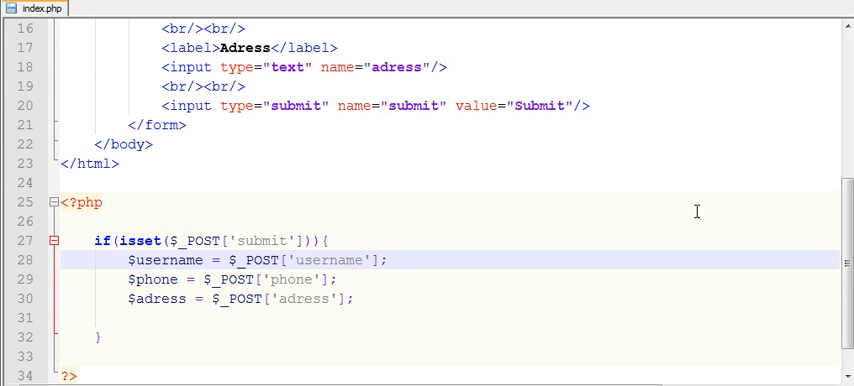
scroll(up, 3)
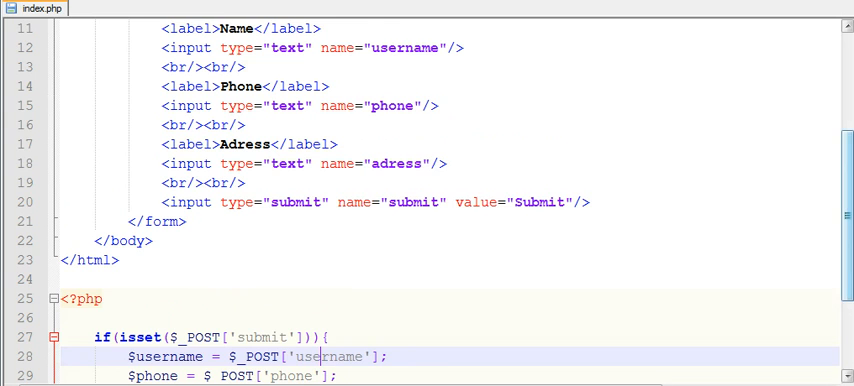
scroll(up, 3)
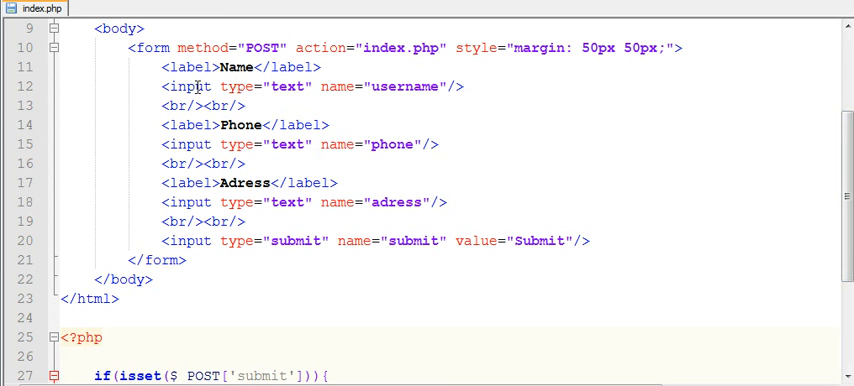
mouse_move(378, 96)
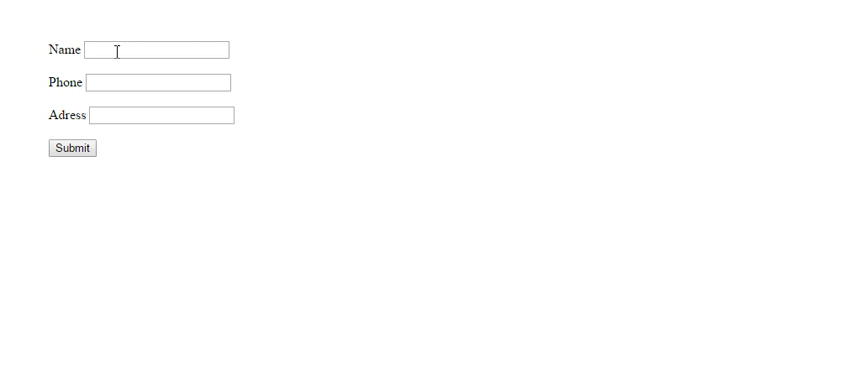
mouse_move(348, 324)
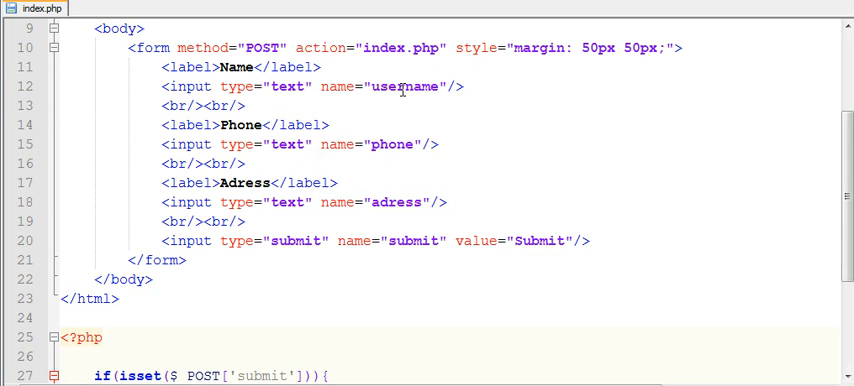
Step: Place the cursor at the end of the $adress assignment to add a new line
scroll(down, 3)
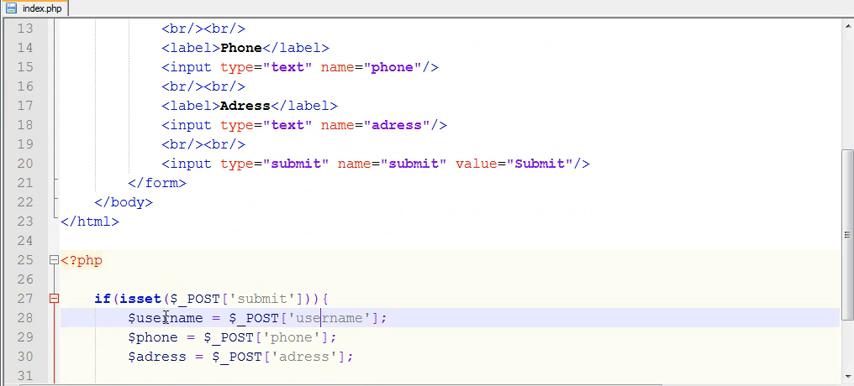
mouse_move(388, 68)
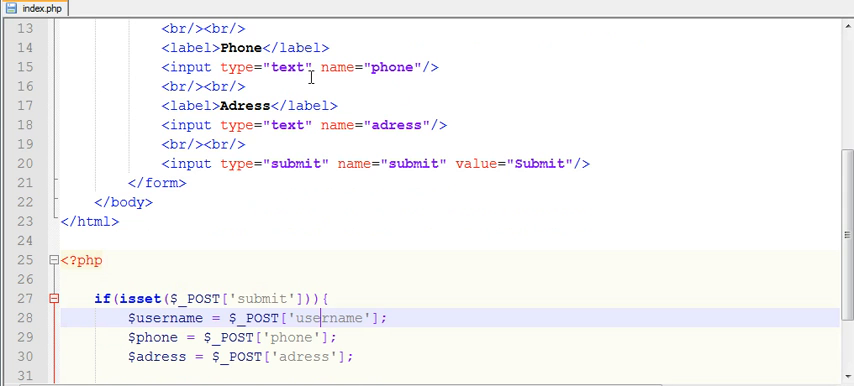
click(370, 356)
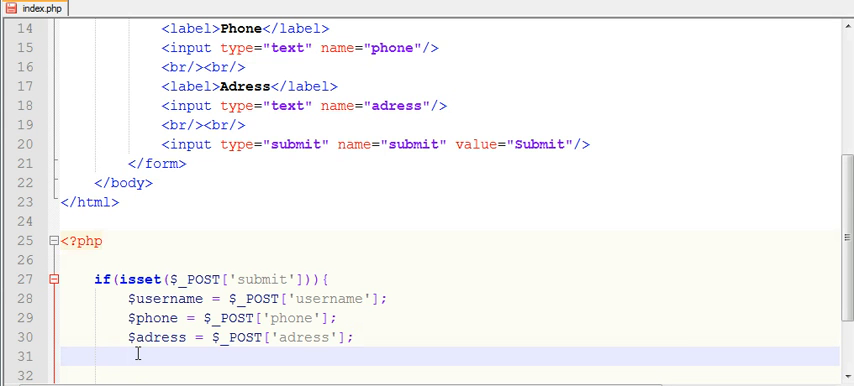
Step: Lay out an empty if(){ } else{ } skeleton below the assignments
text(if())
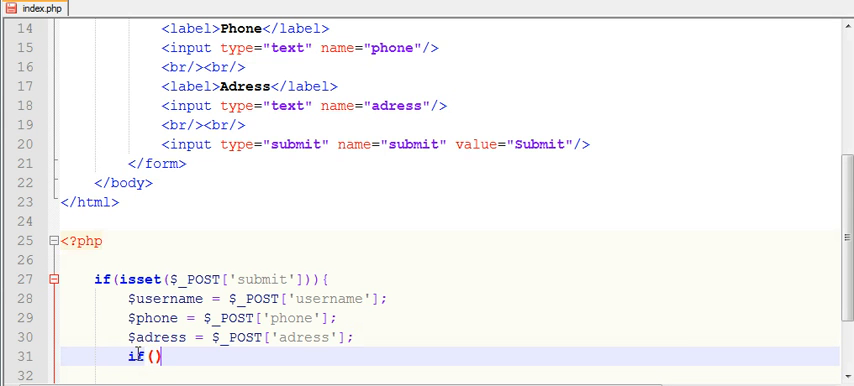
text({)
text(})
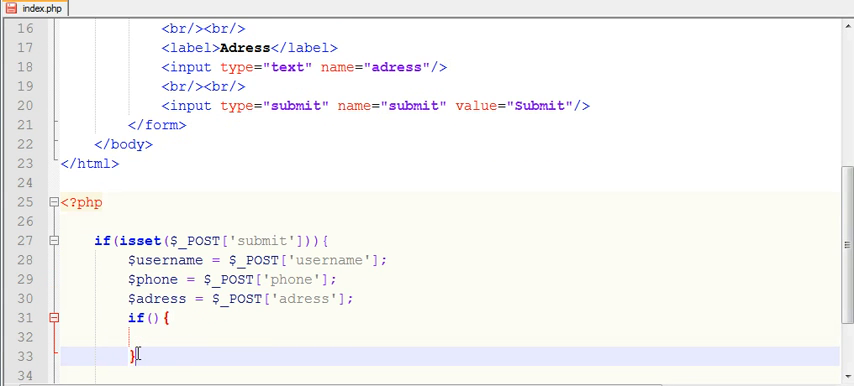
text(else{})
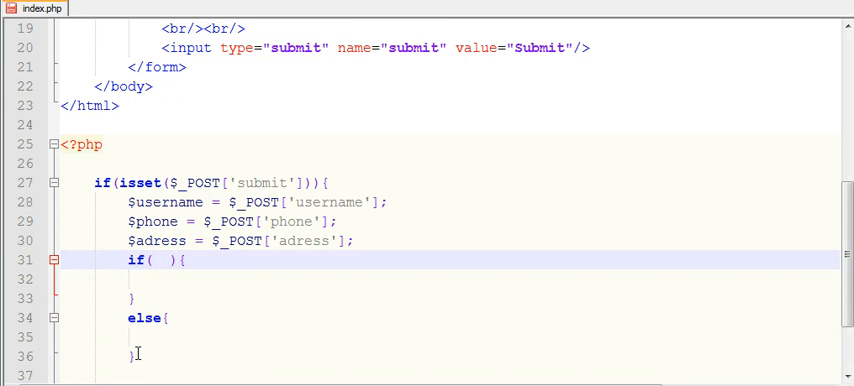
mouse_move(172, 240)
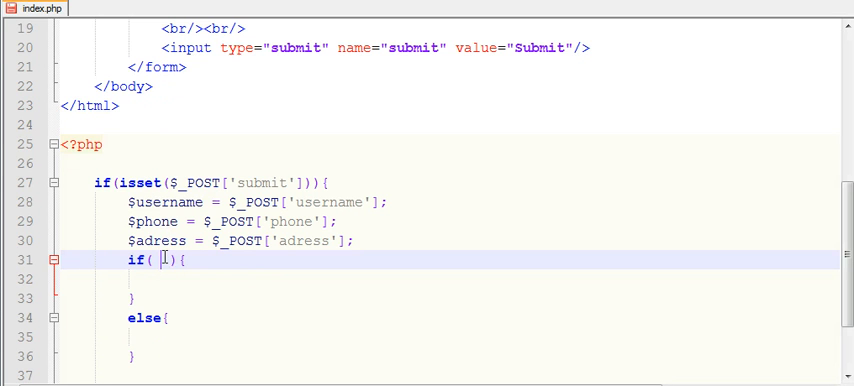
Step: Fill the condition with $username !="" && $phone !="" && $adress !="" and move into the if body
text($)
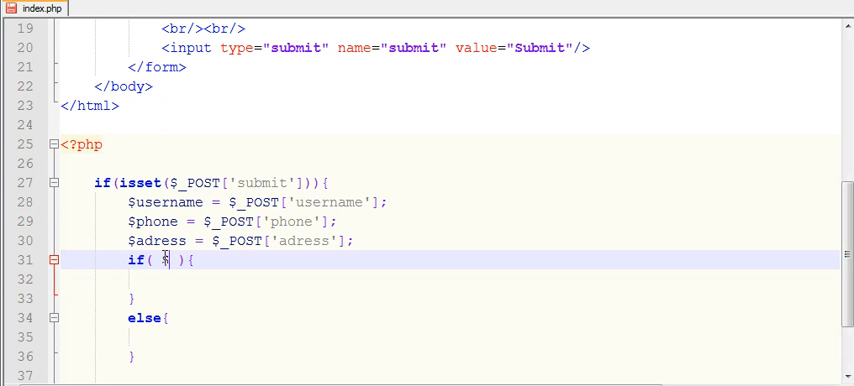
text(username)
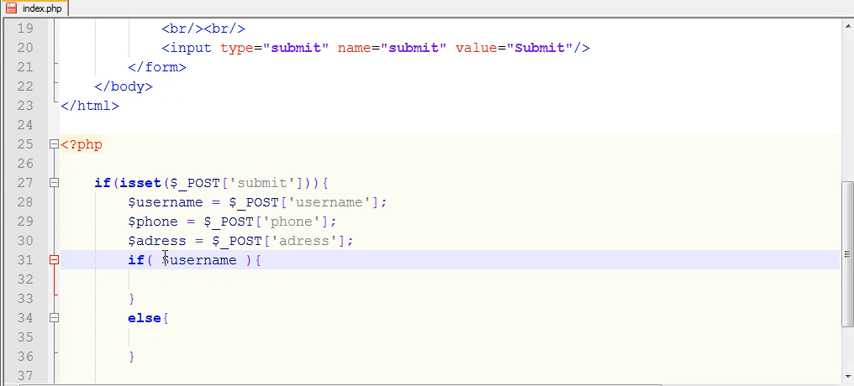
text(!)
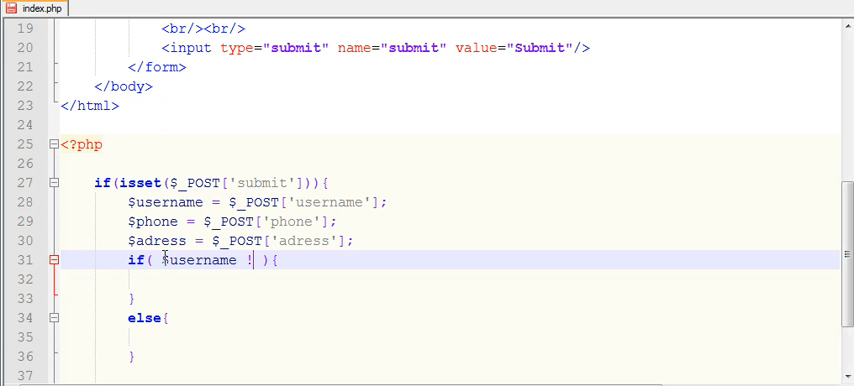
text(="" &&)
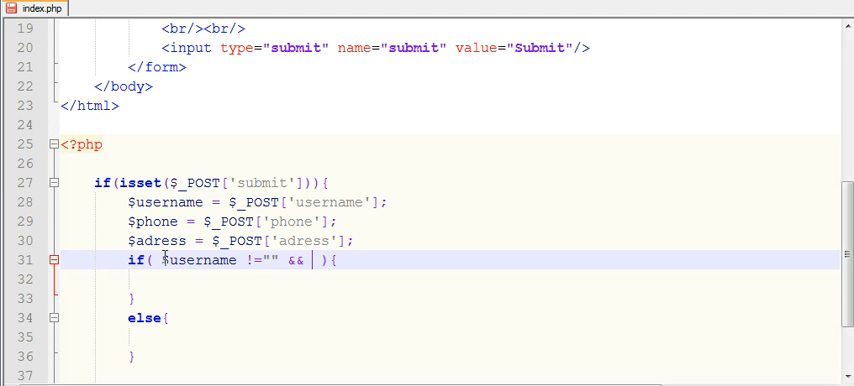
text($pahoem)
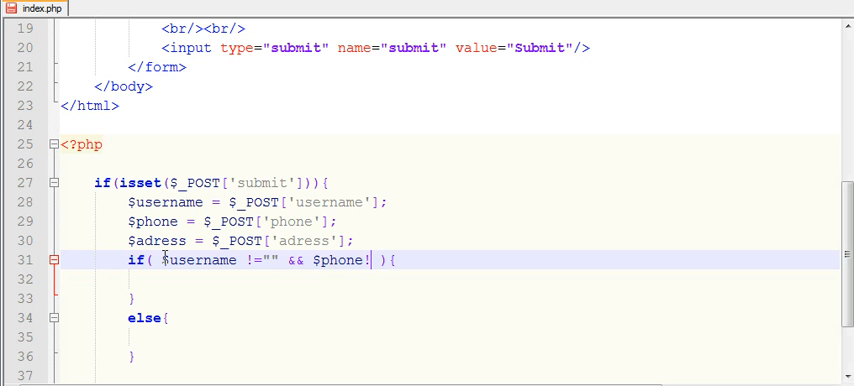
text(="")
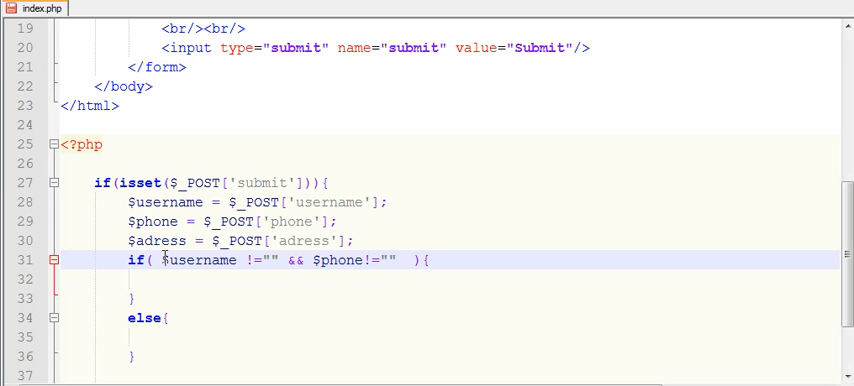
text(&&)
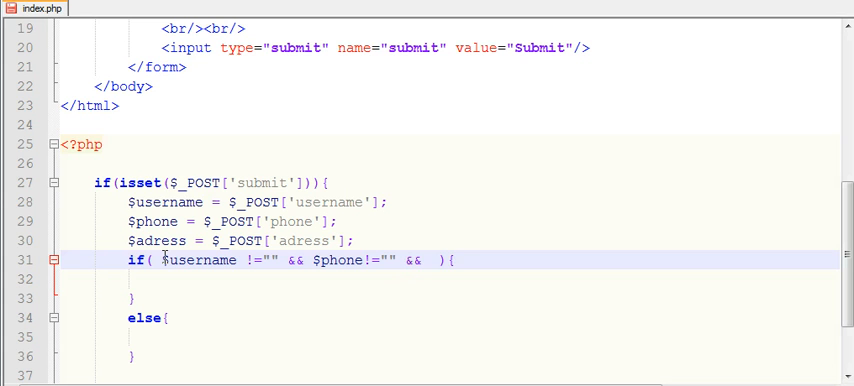
text($adress)
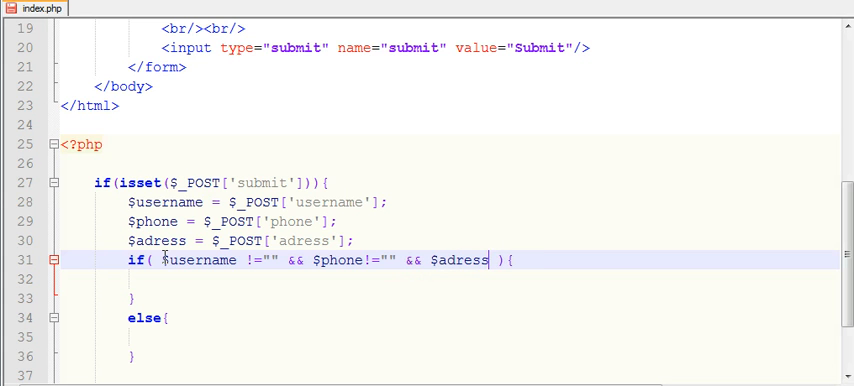
text(!="")
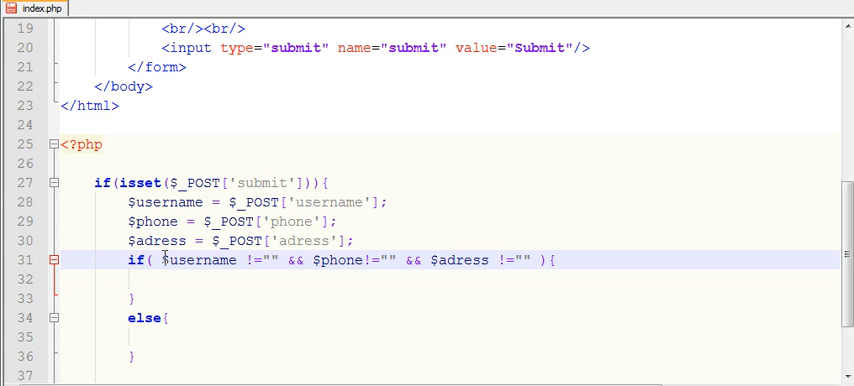
click(202, 280)
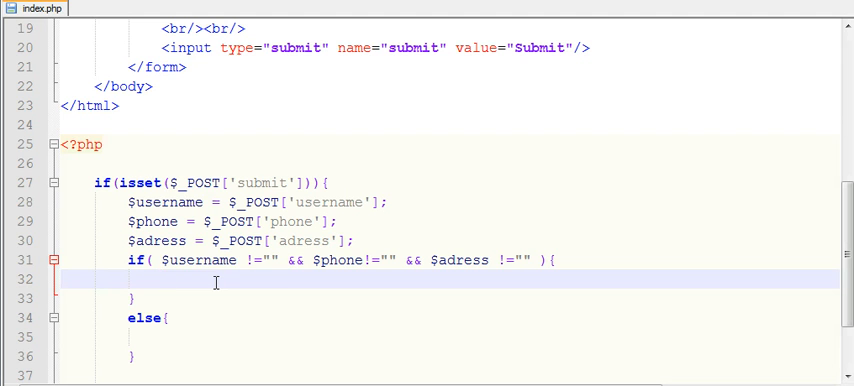
Step: Echo the success message 'You have entered all the data' in the if body
text(echo '';)
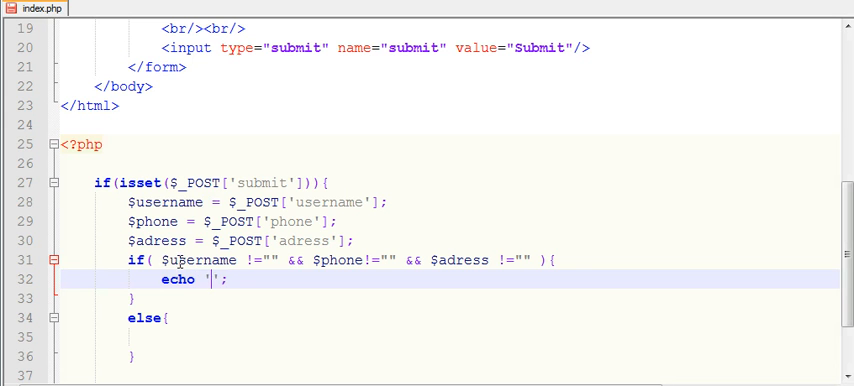
mouse_move(310, 260)
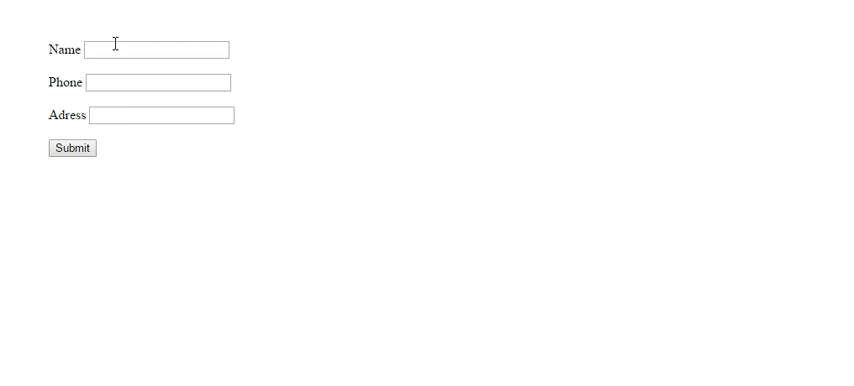
mouse_move(124, 114)
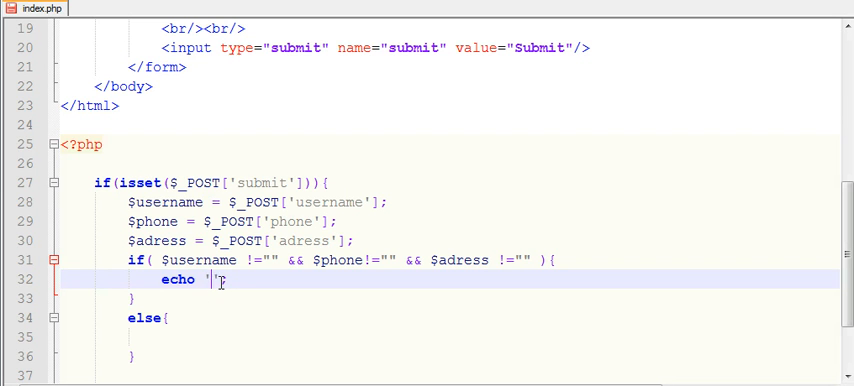
text(You h)
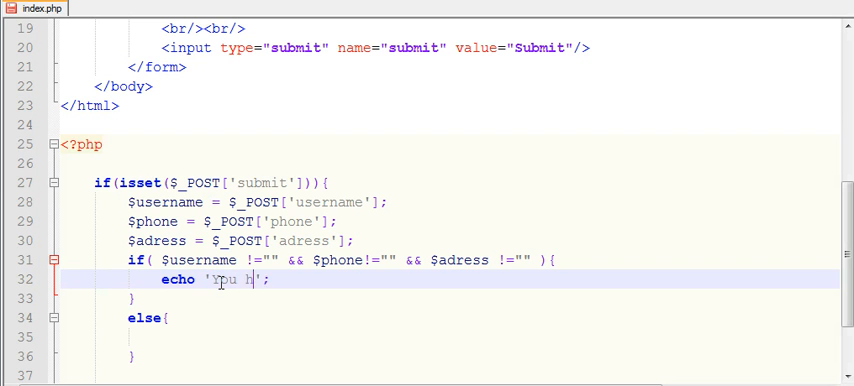
text(ave)
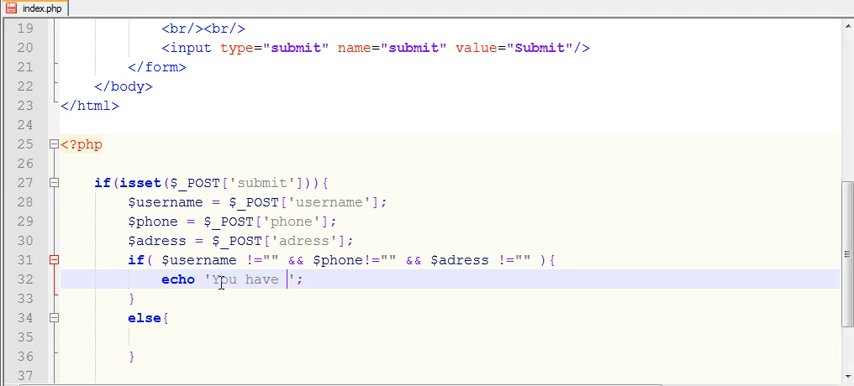
text(e)
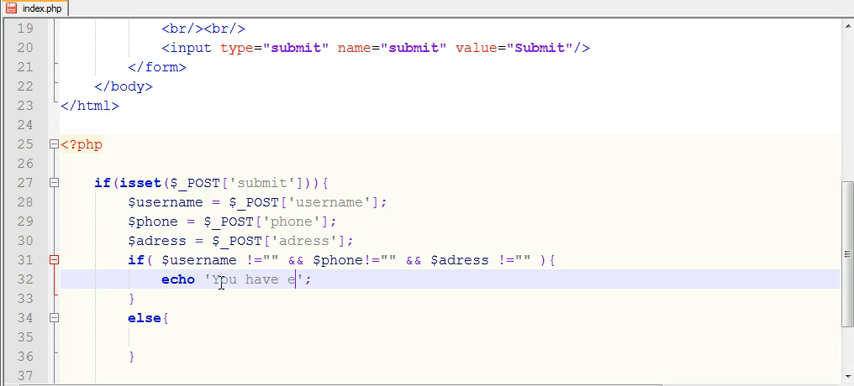
text(ntered)
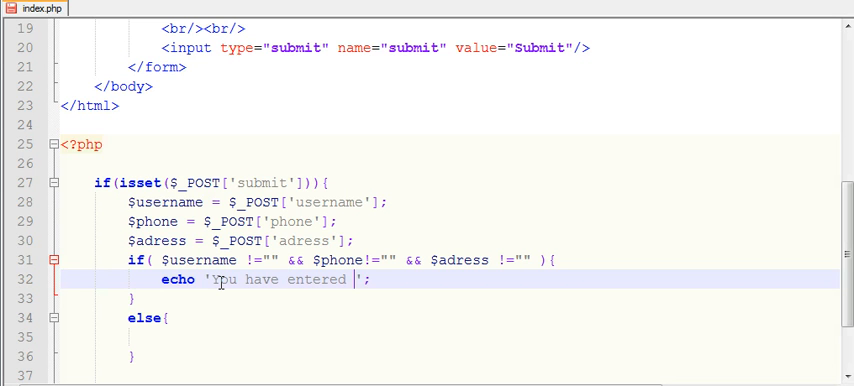
text(all the data)
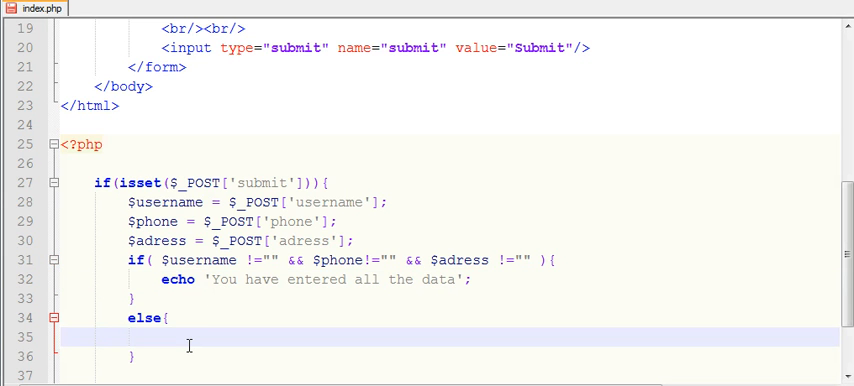
Step: Echo 'PLease fill all the details' in the else branch
text(echo ')
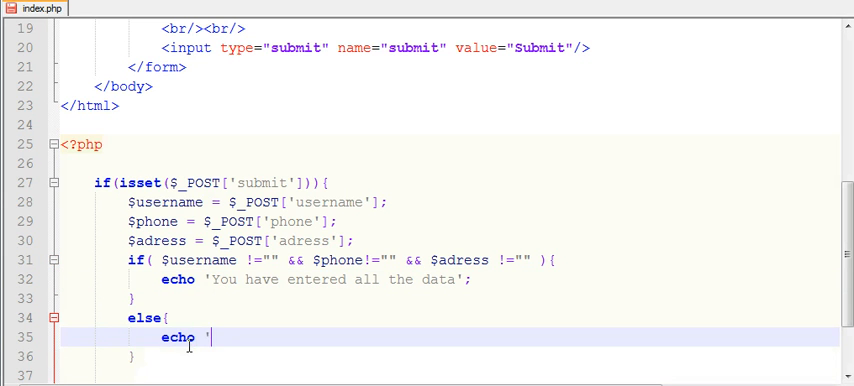
text(';)
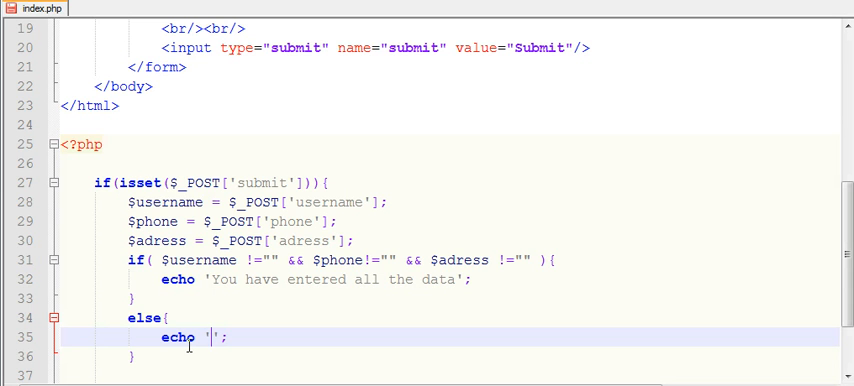
text(PLease fill)
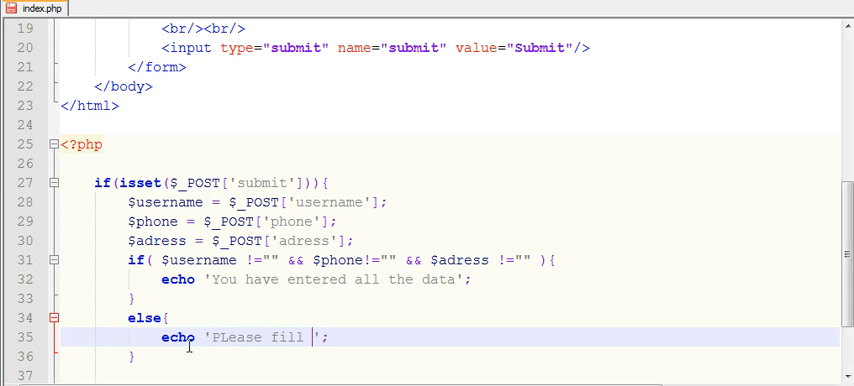
text(all the details)
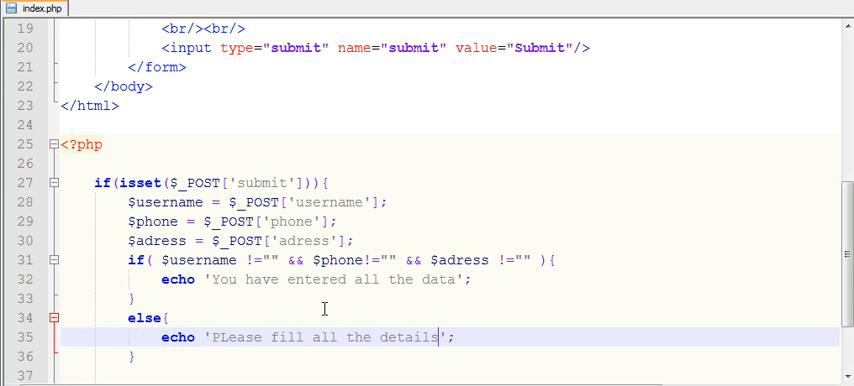
mouse_move(440, 372)
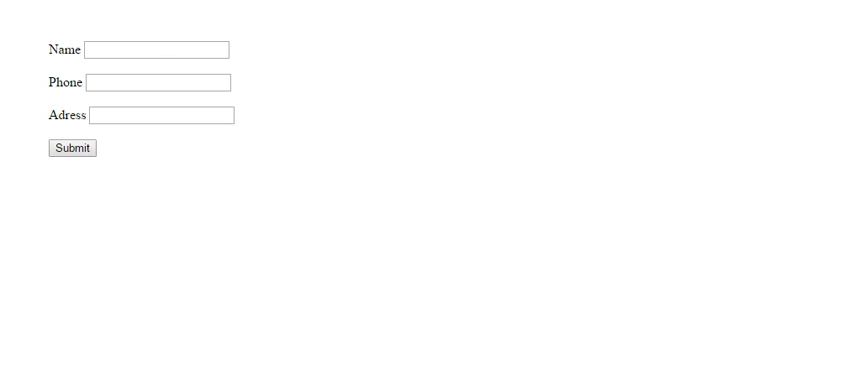
Step: Submit the form with name 'micheal', phone '1222' and address 'jhggjh' to get the success message
click(156, 50)
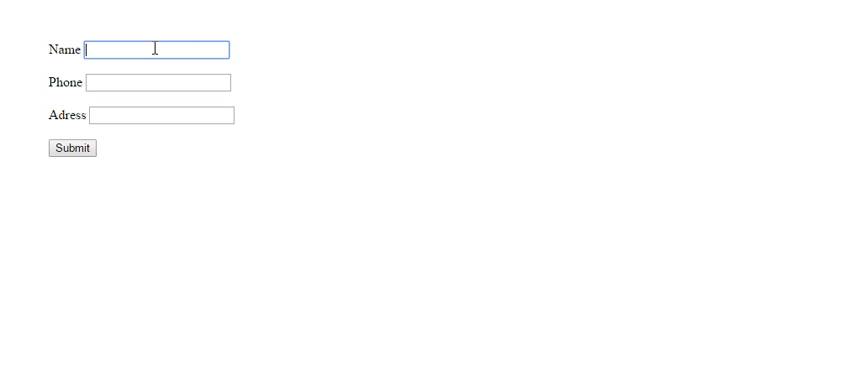
text(micheal)
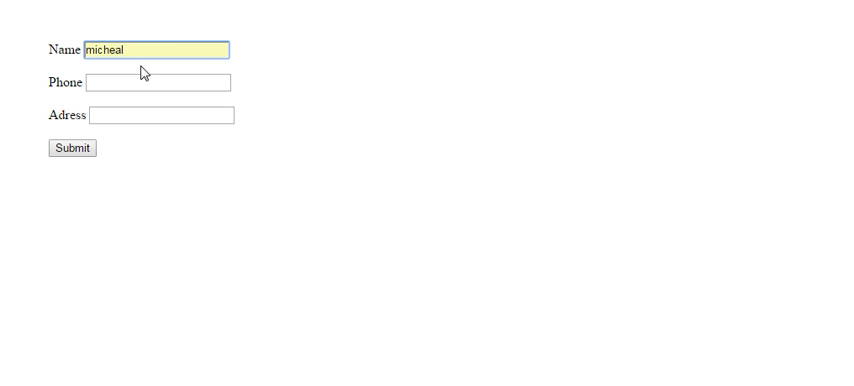
click(158, 82)
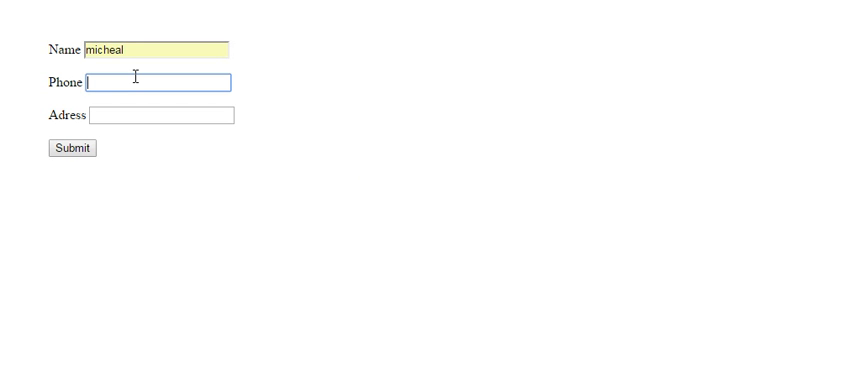
text(1222)
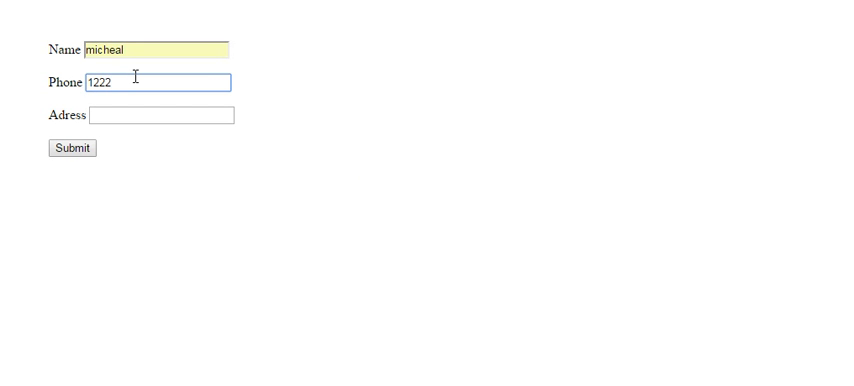
text(jhggjh)
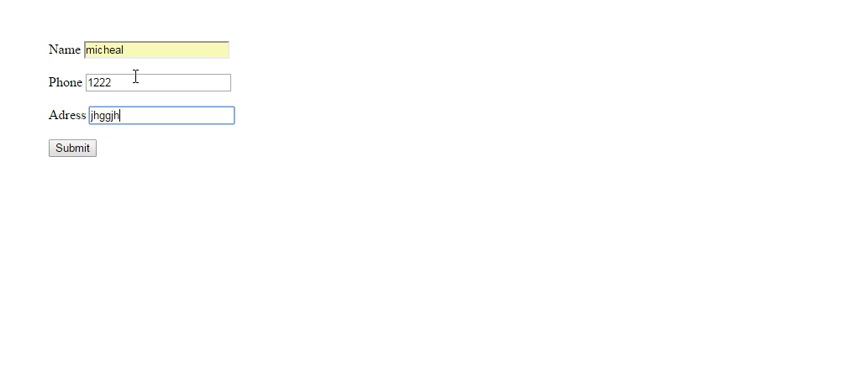
click(68, 148)
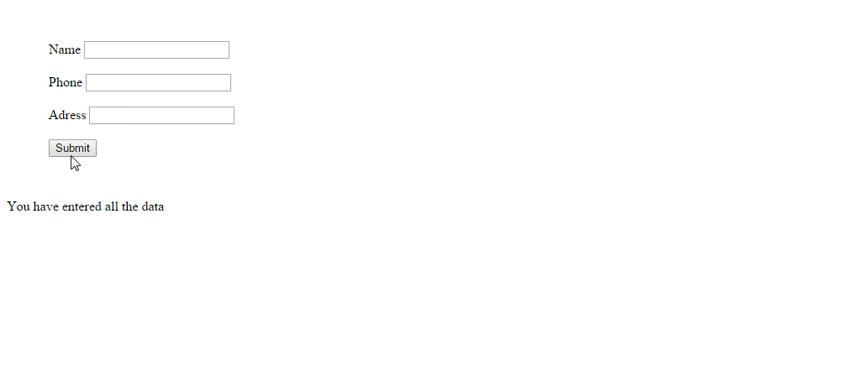
mouse_move(124, 56)
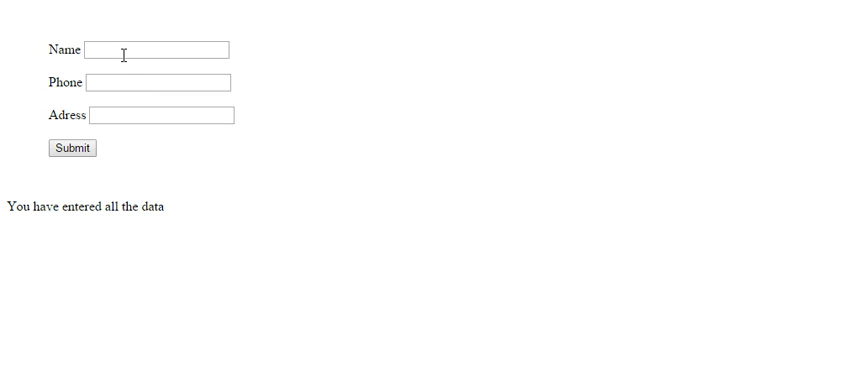
mouse_move(30, 228)
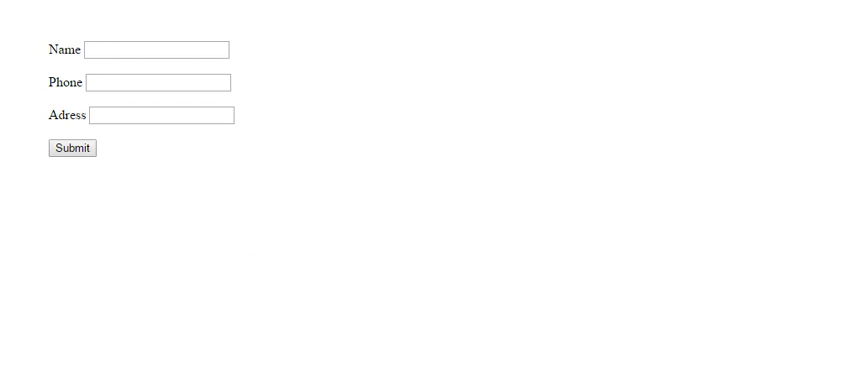
Step: Submit with name 'micheal' and an address but no phone to get the error message
text(micheal)
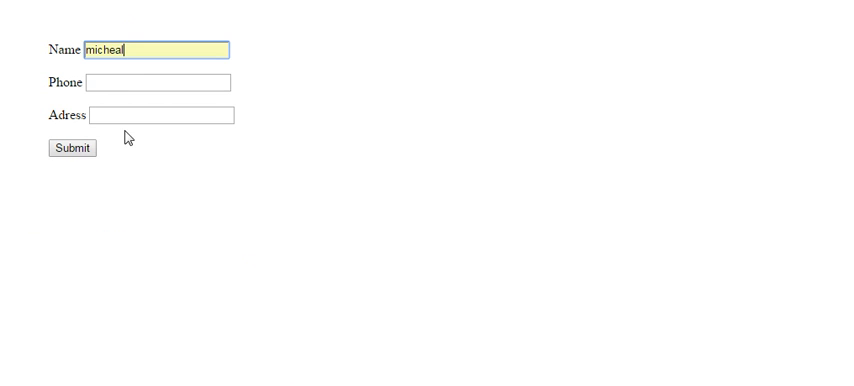
text(sf)
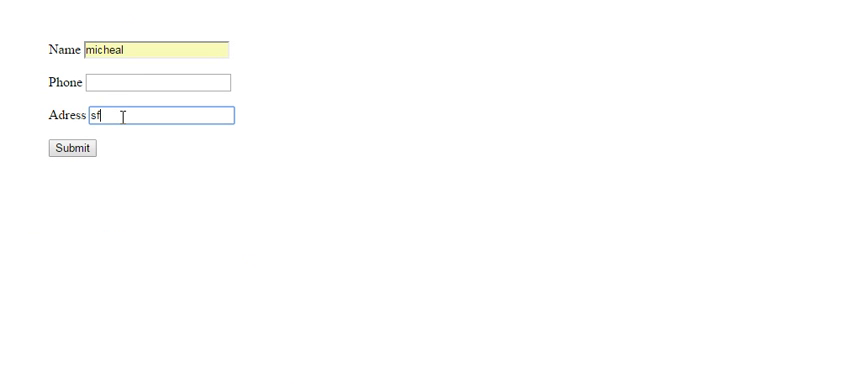
text(dsfsdf)
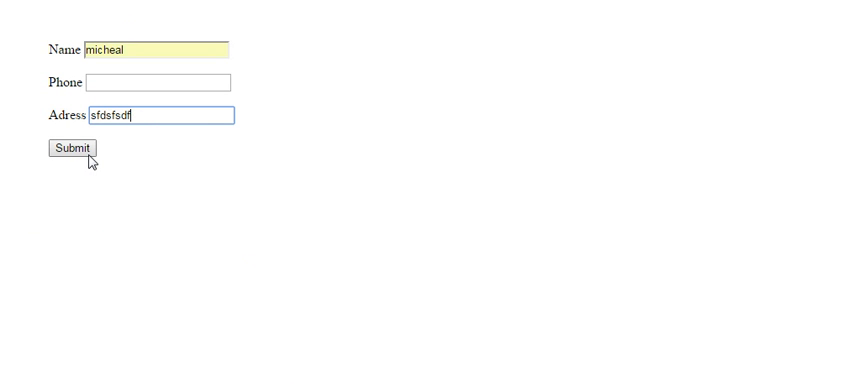
mouse_move(72, 156)
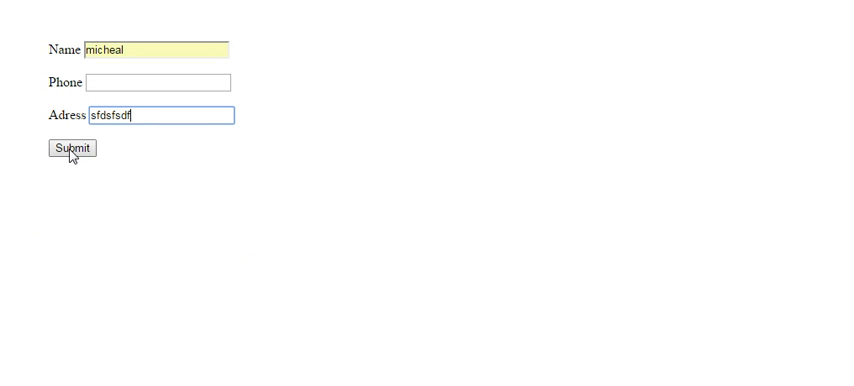
click(70, 148)
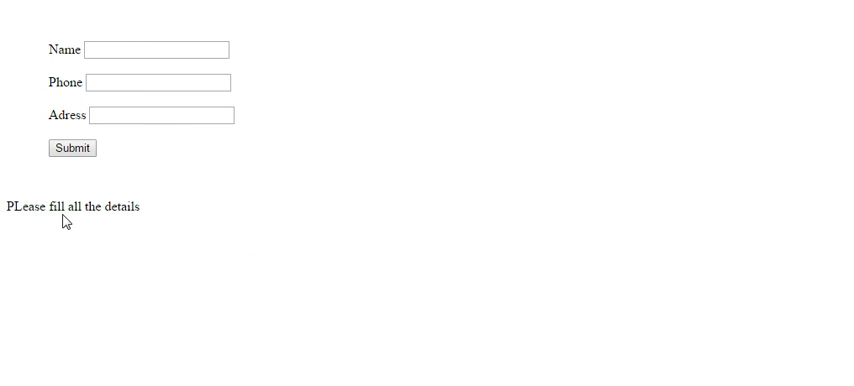
mouse_move(280, 304)
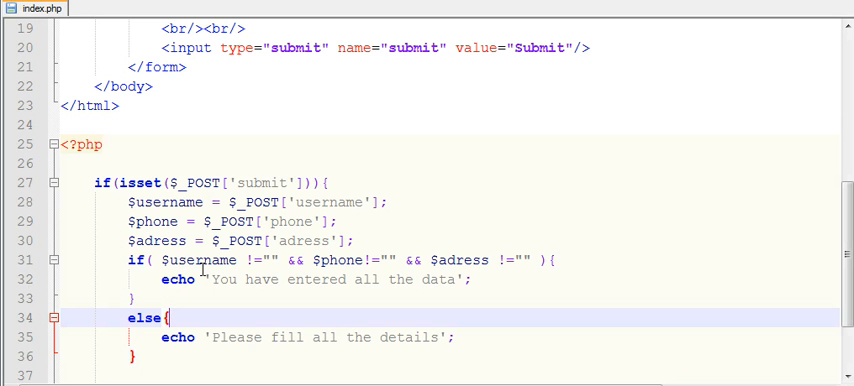
mouse_move(288, 316)
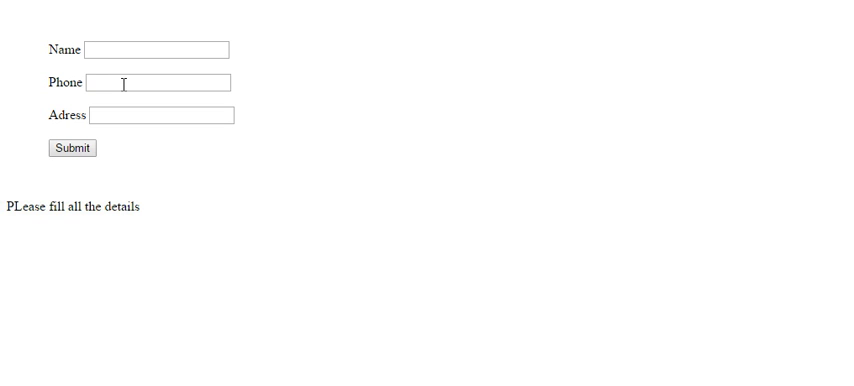
mouse_move(112, 184)
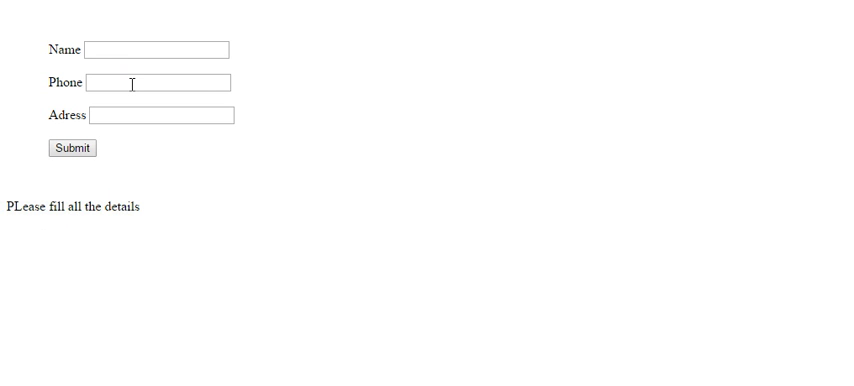
mouse_move(128, 206)
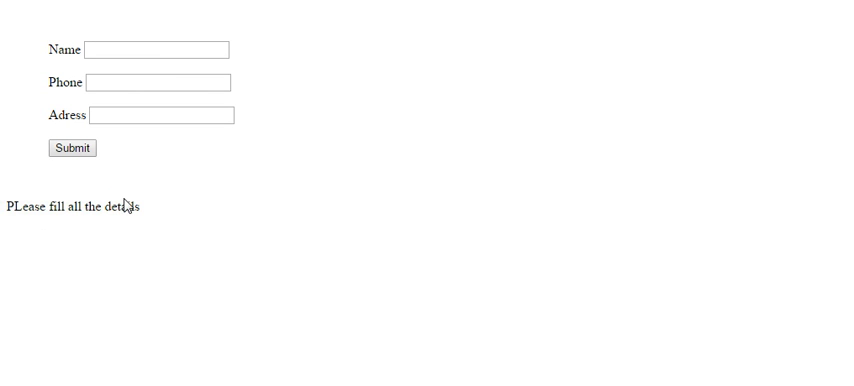